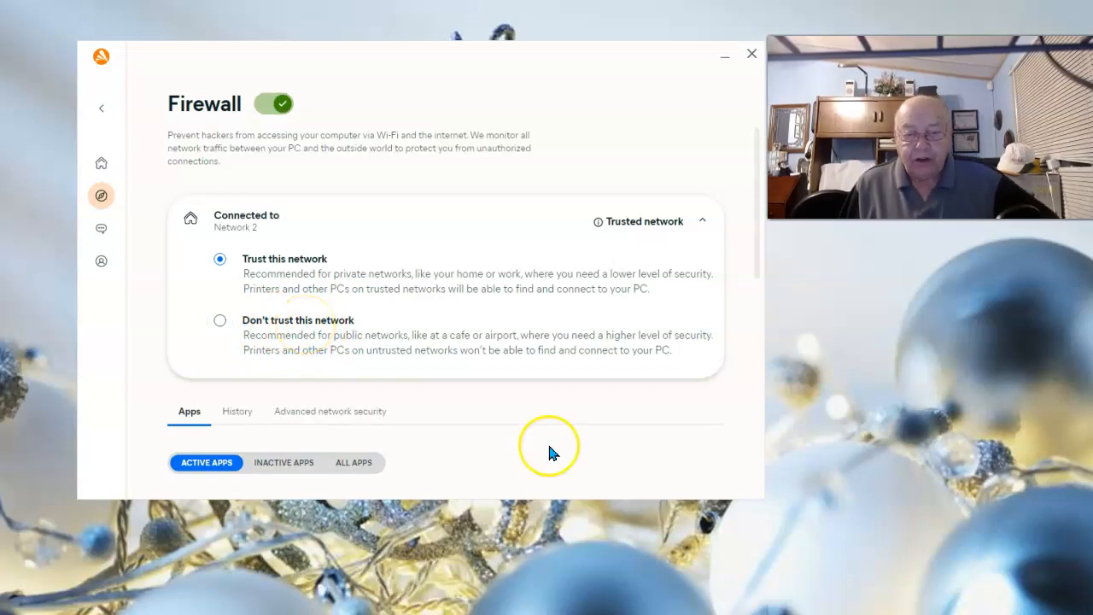
mouse_move(360, 574)
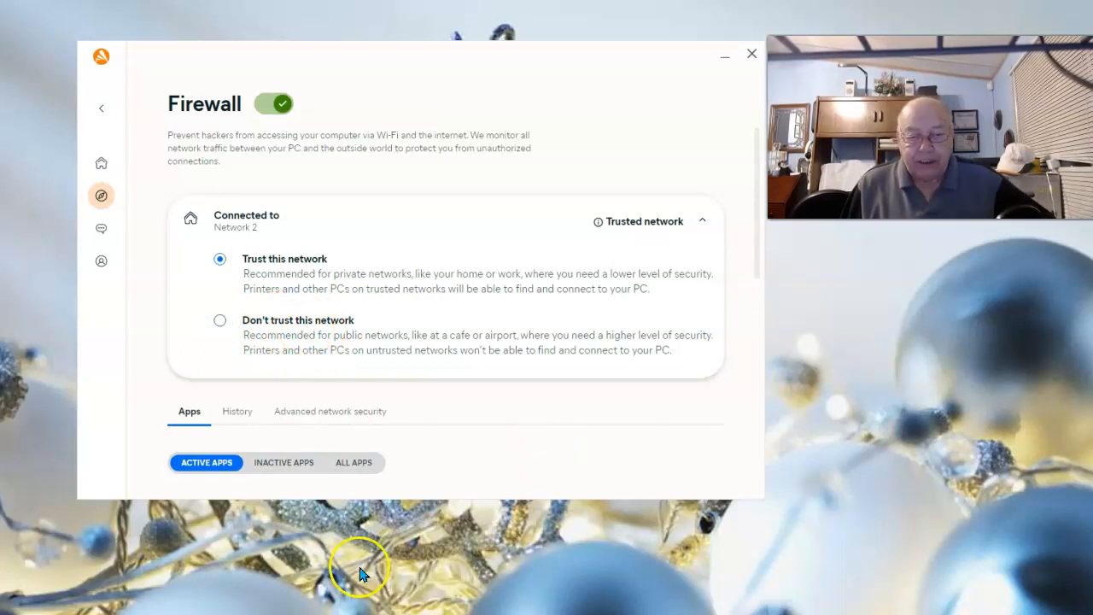
mouse_move(479, 554)
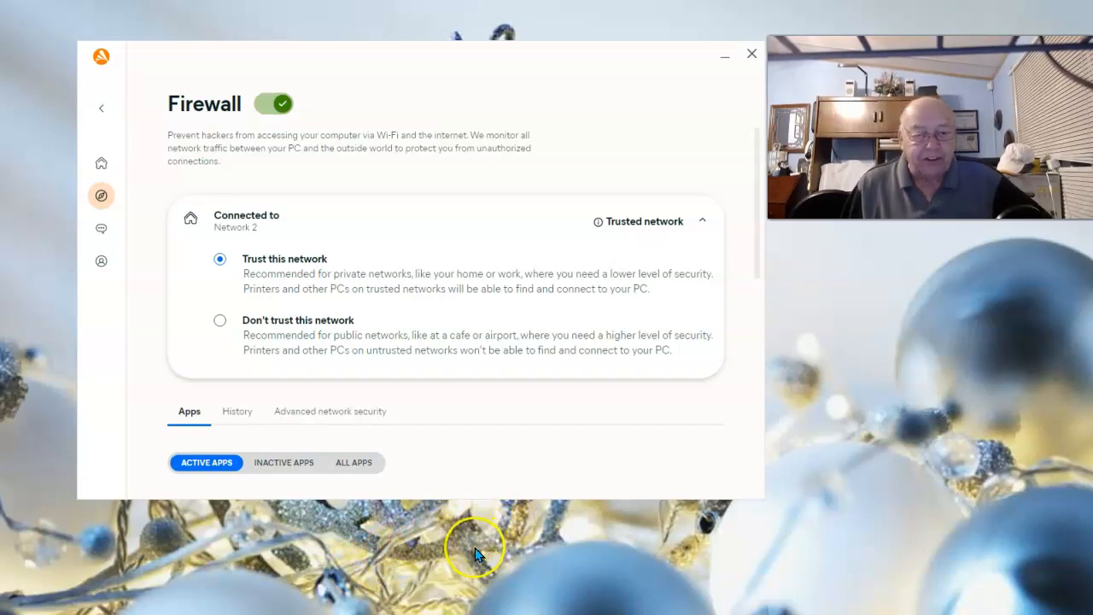
mouse_move(213, 270)
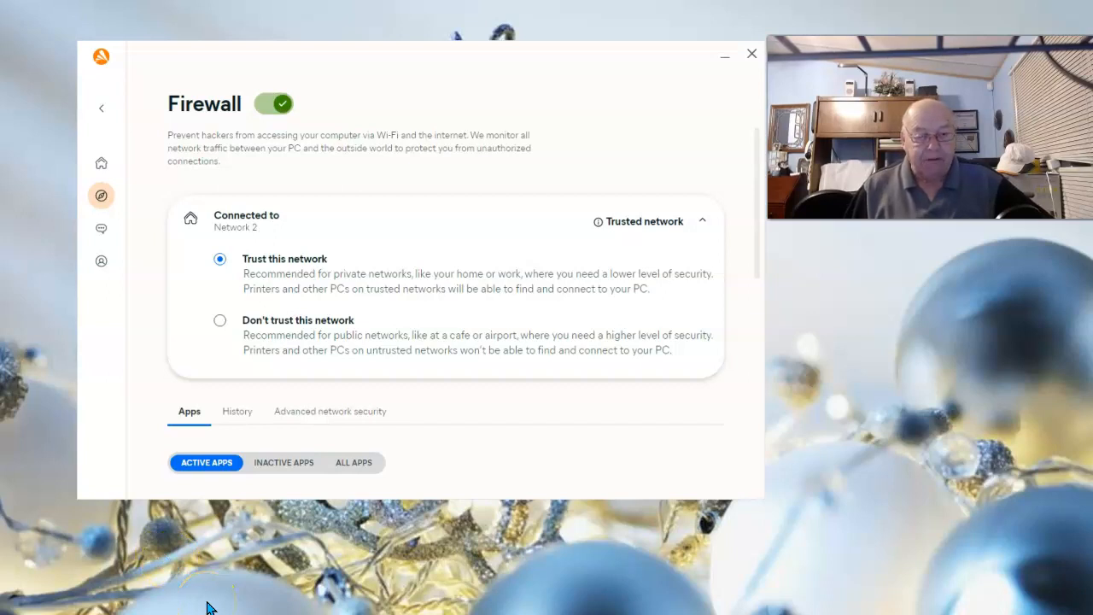
From Home, go to Explore and choose Firewall under Device Protection to see its overview
left_click(101, 162)
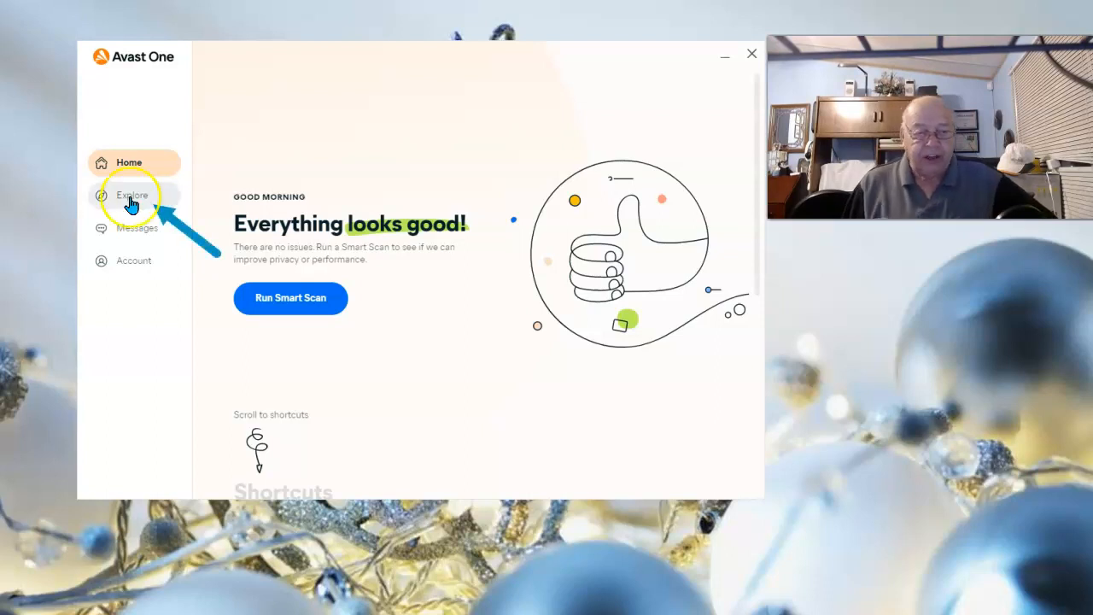
left_click(133, 194)
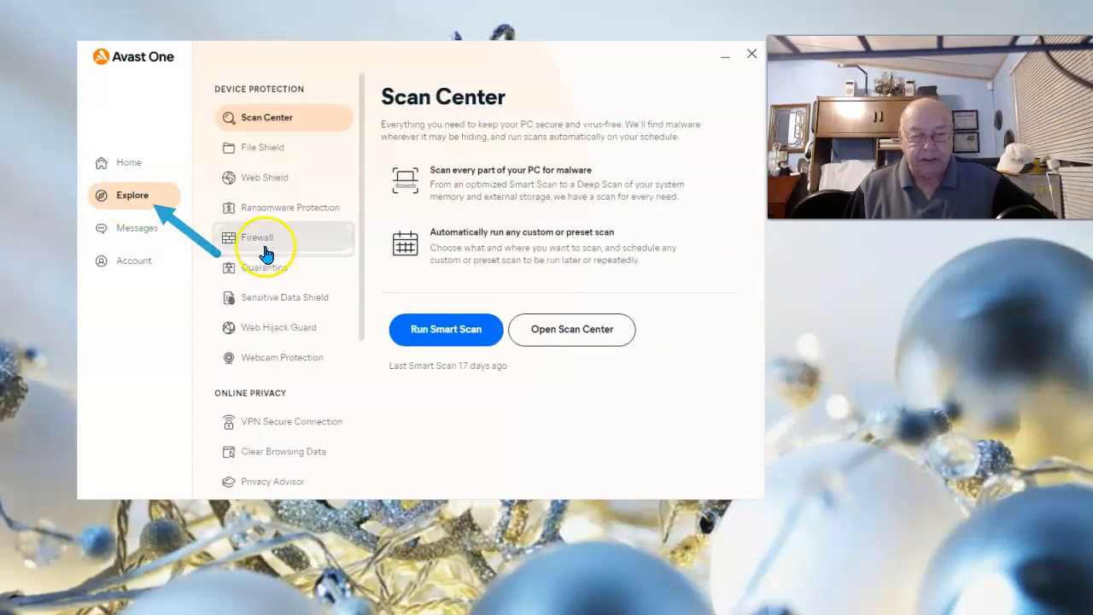
left_click(263, 237)
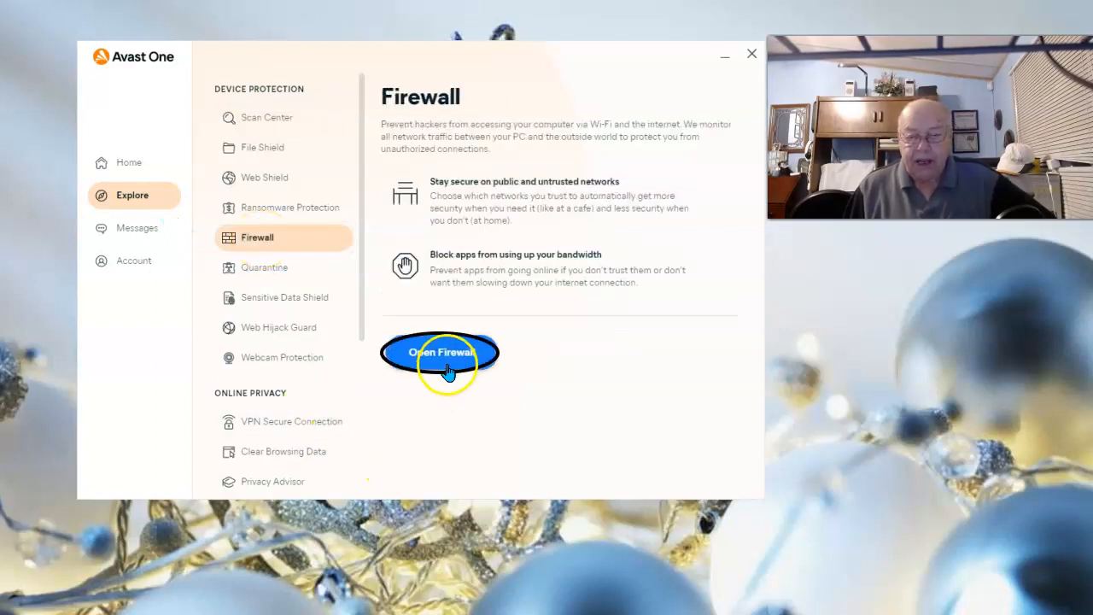
Launch the full Firewall page listing the connected network and active apps
left_click(441, 352)
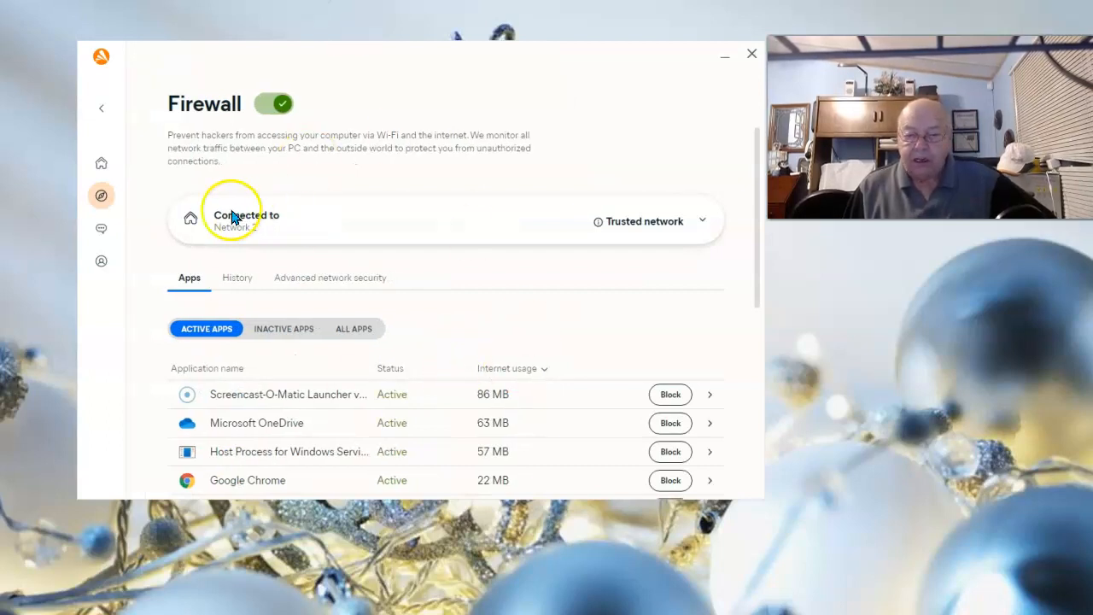
mouse_move(338, 229)
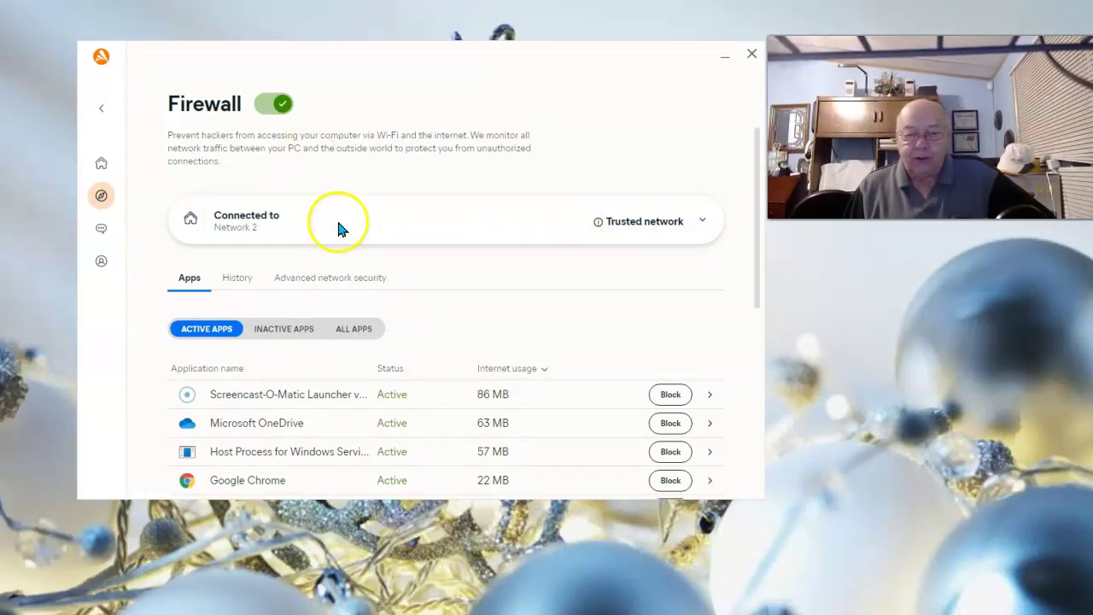
mouse_move(242, 225)
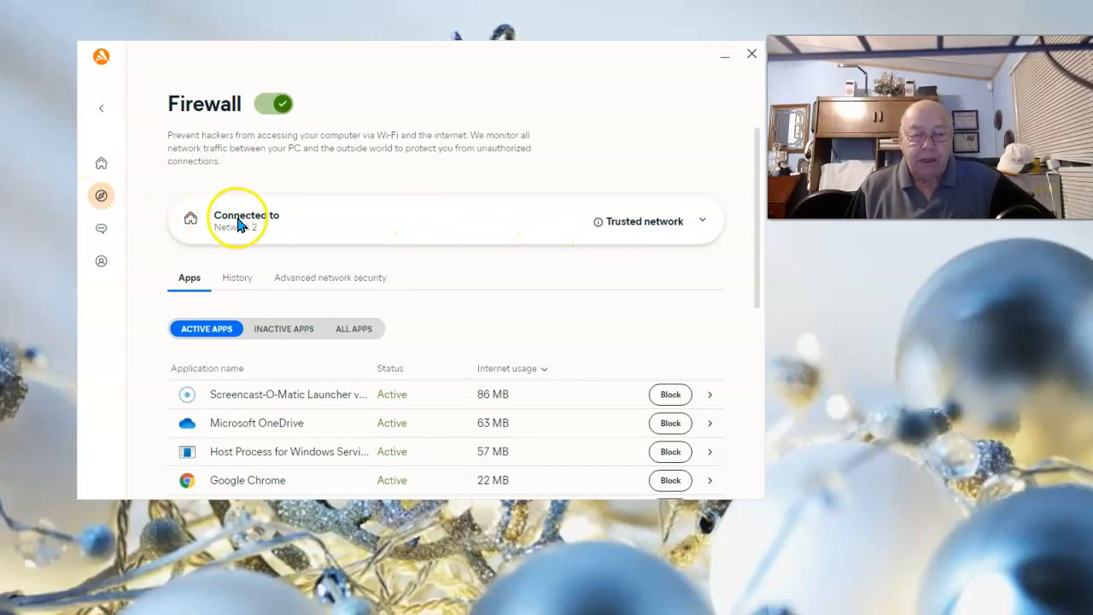
mouse_move(649, 236)
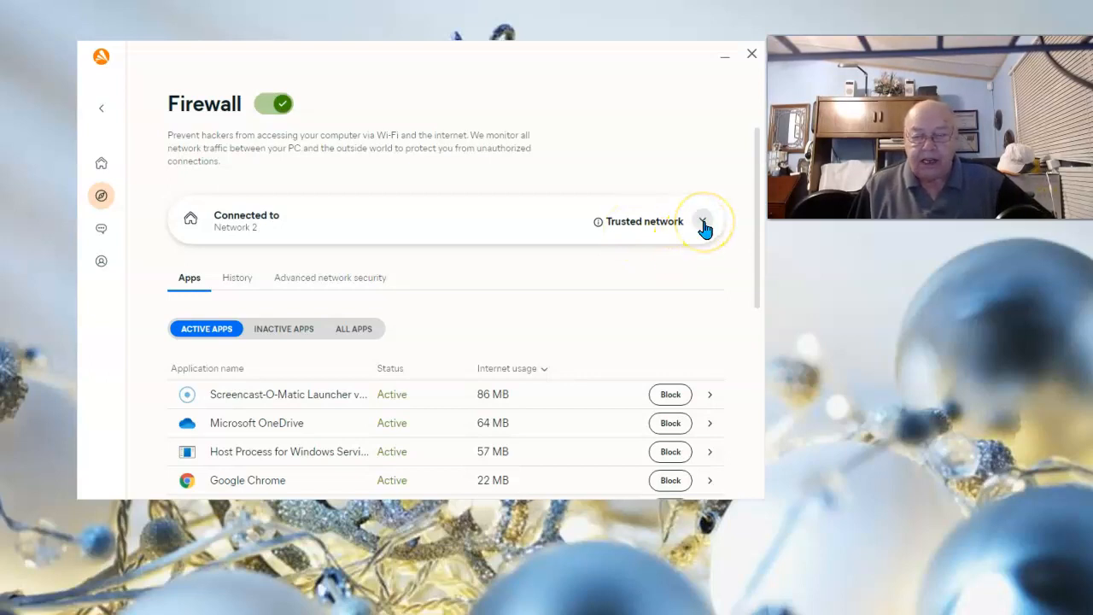
Expand the Connected to panel's Trusted network dropdown, showing Trust this network selected
left_click(704, 222)
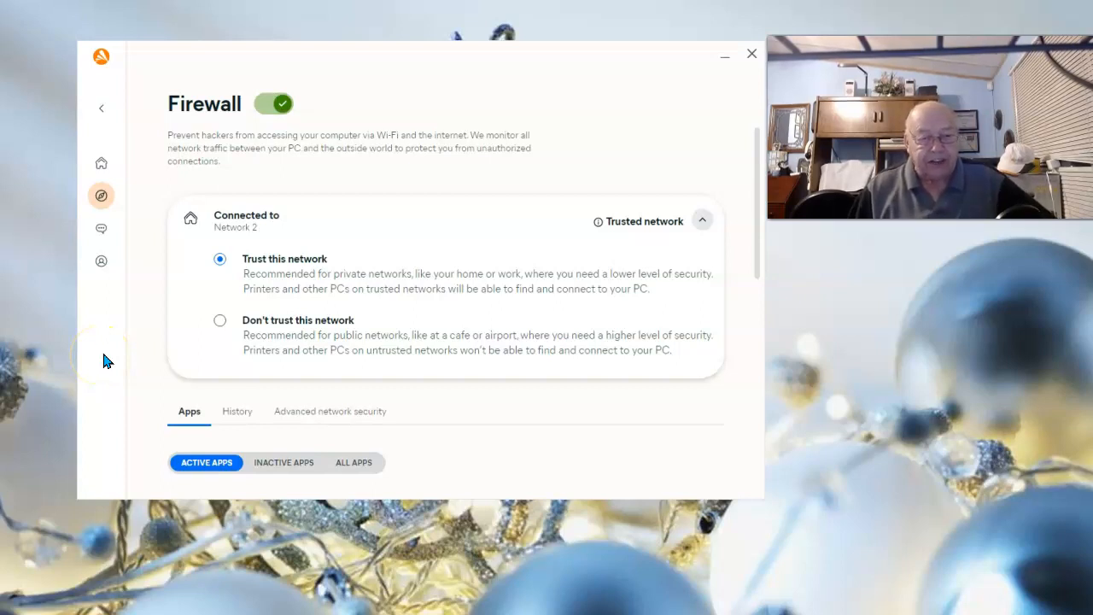
mouse_move(118, 325)
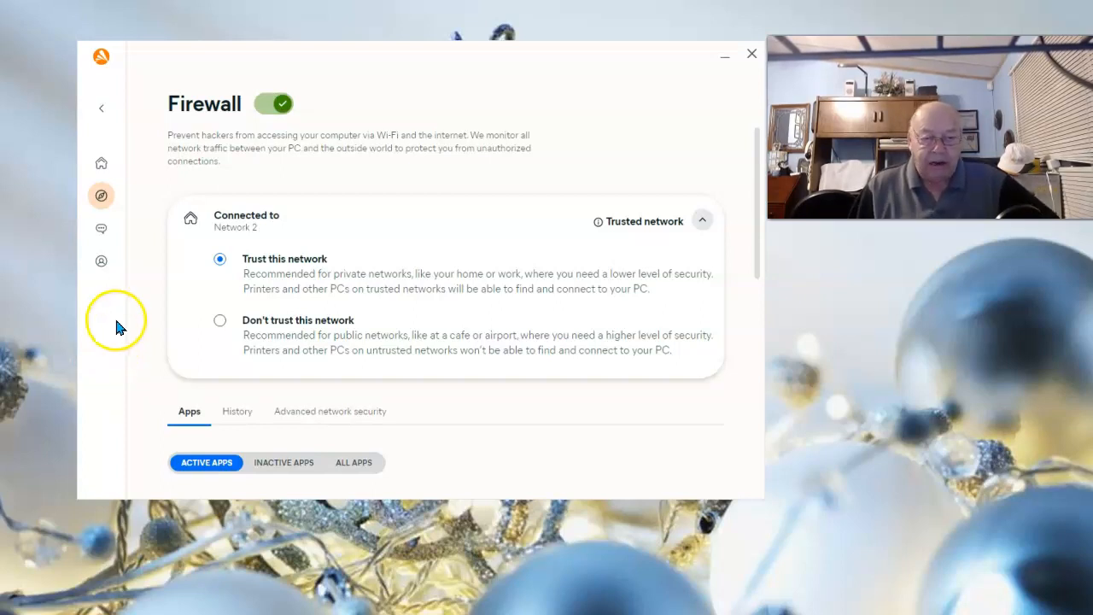